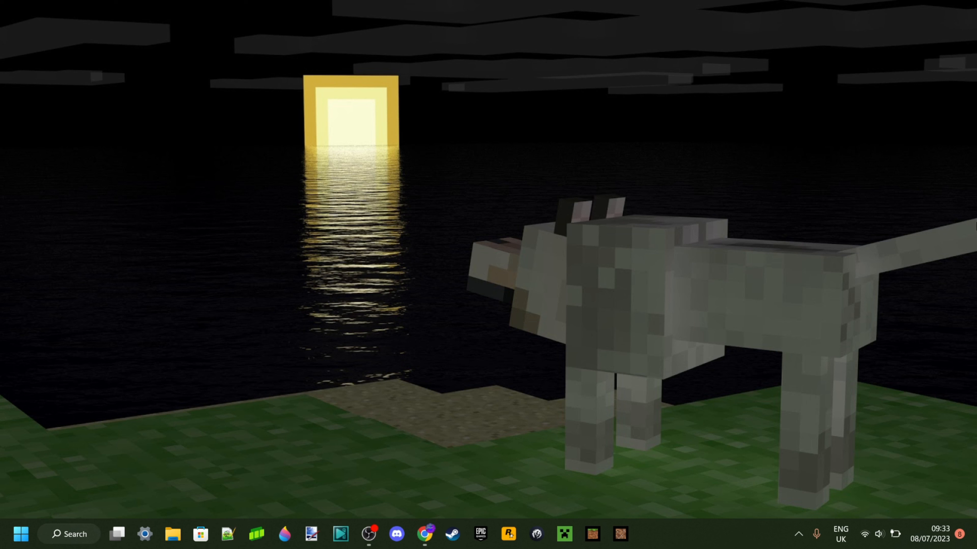
mouse_move(972, 228)
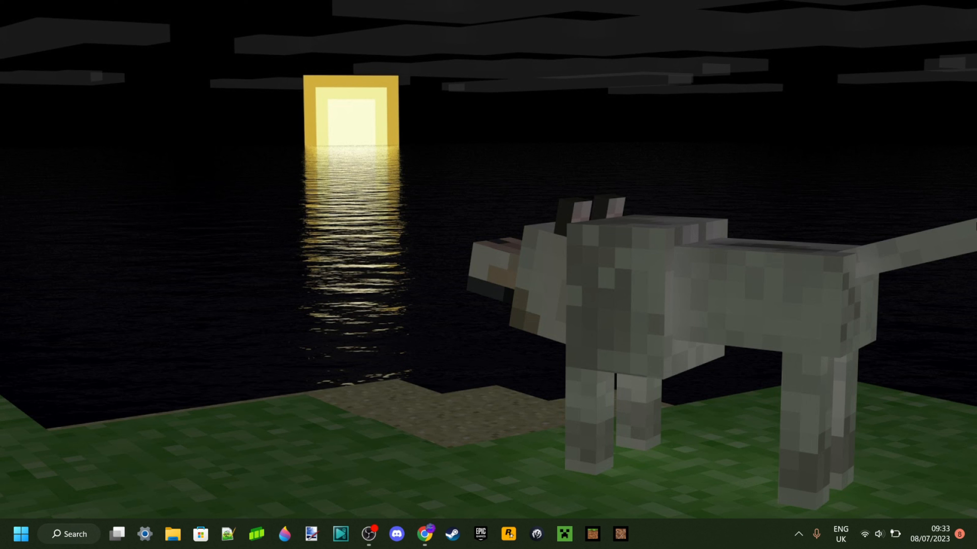
mouse_move(562, 280)
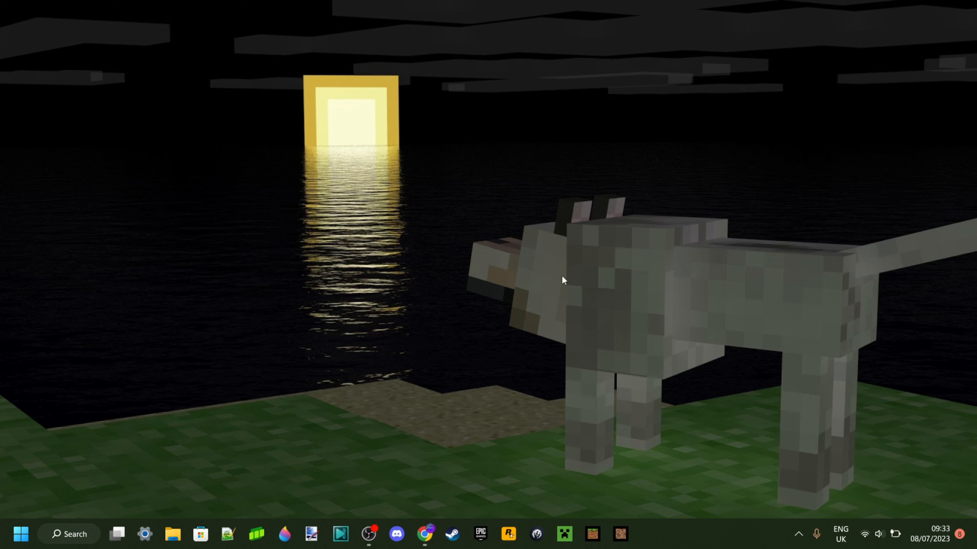
mouse_move(549, 277)
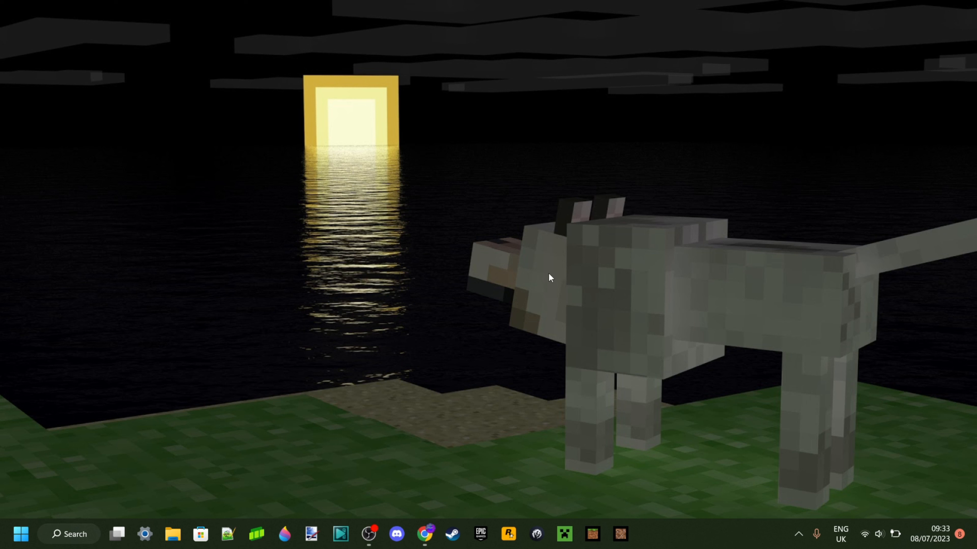
mouse_move(507, 286)
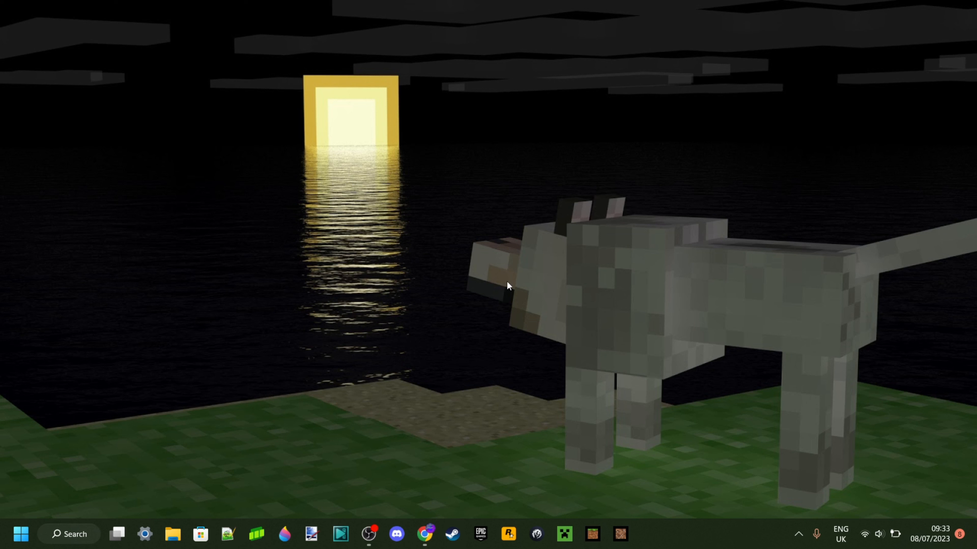
mouse_move(502, 266)
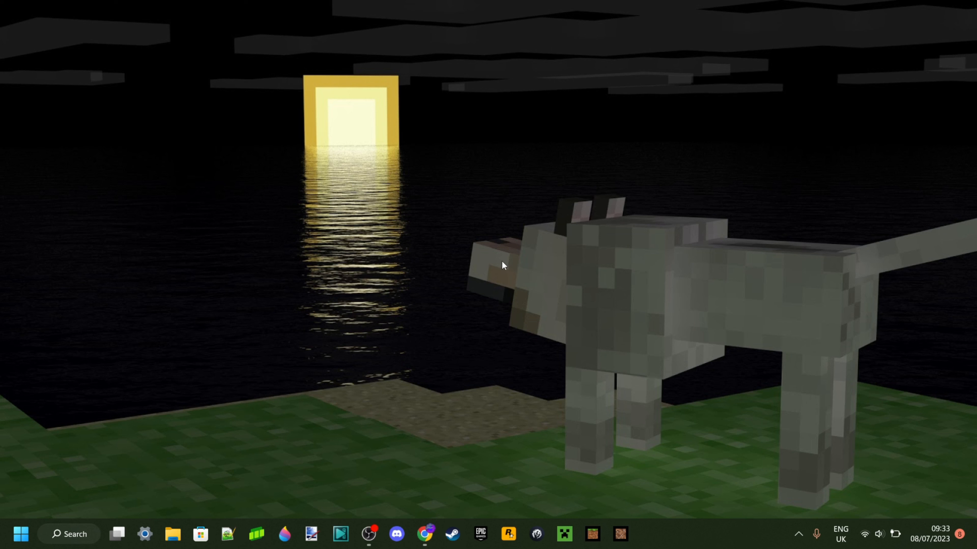
mouse_move(509, 275)
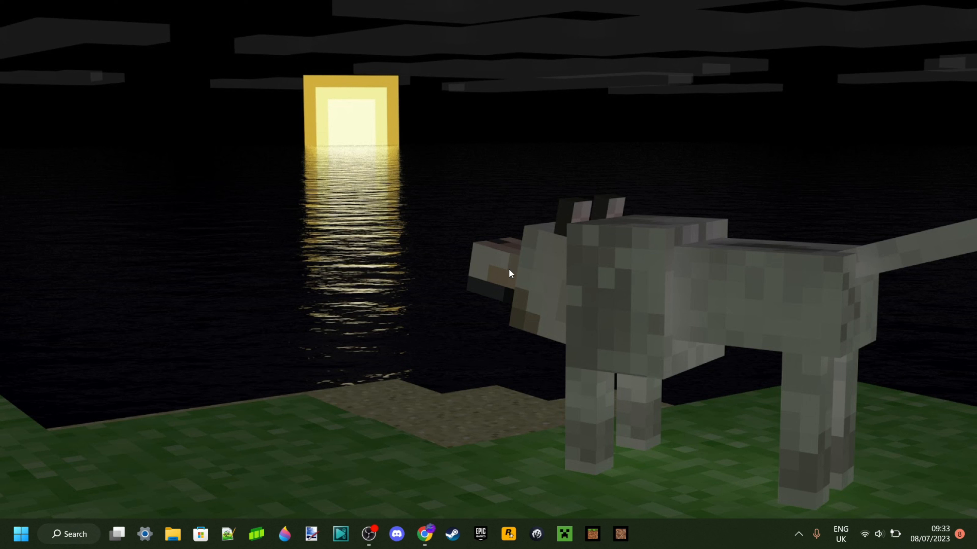
mouse_move(550, 514)
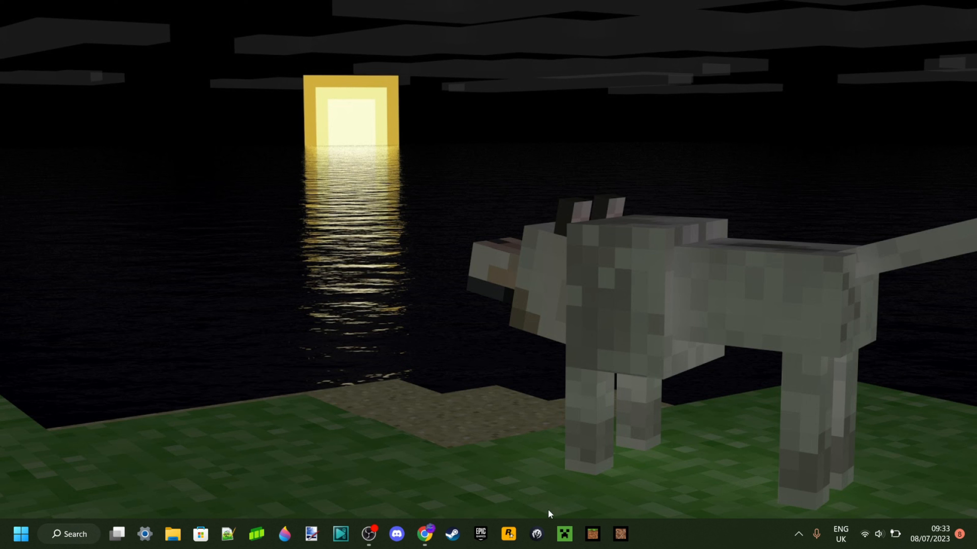
mouse_move(591, 533)
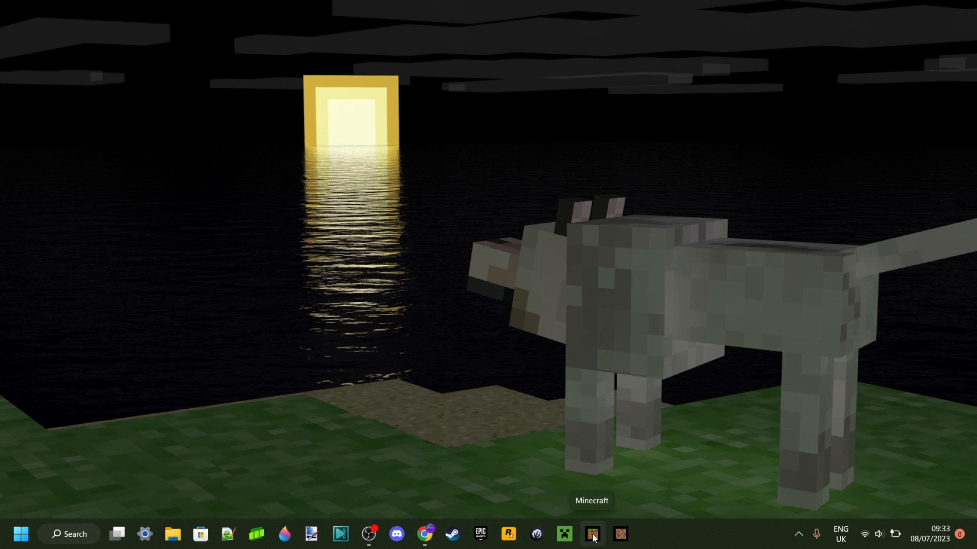
mouse_move(244, 421)
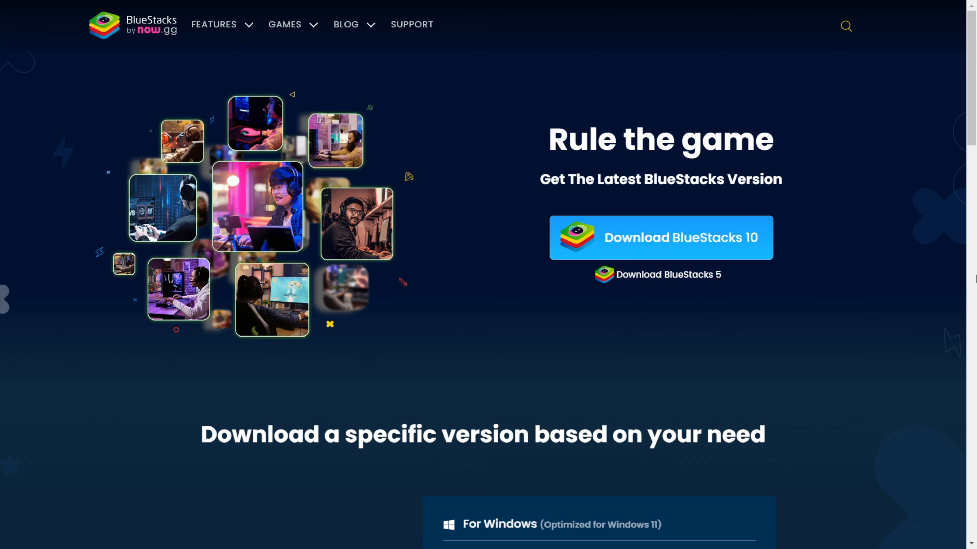
mouse_move(939, 279)
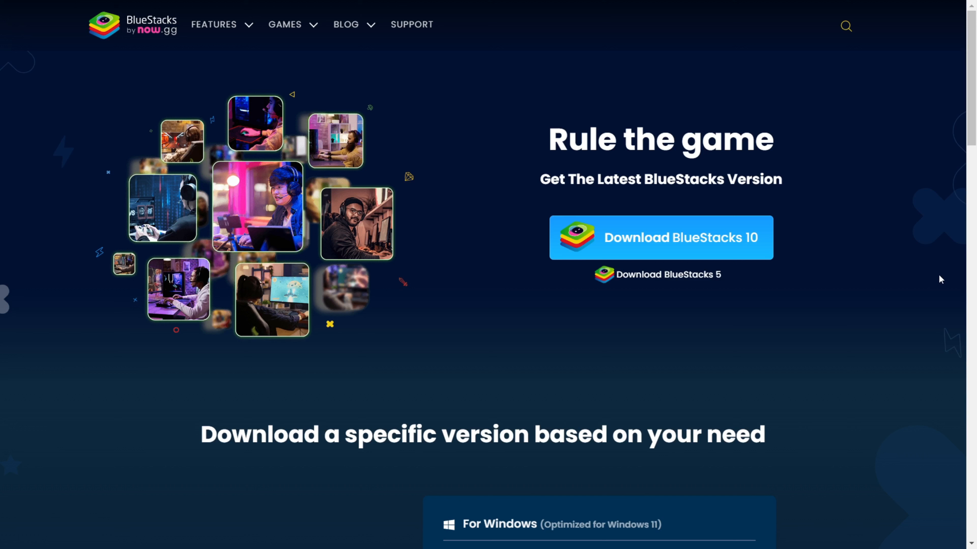
mouse_move(952, 285)
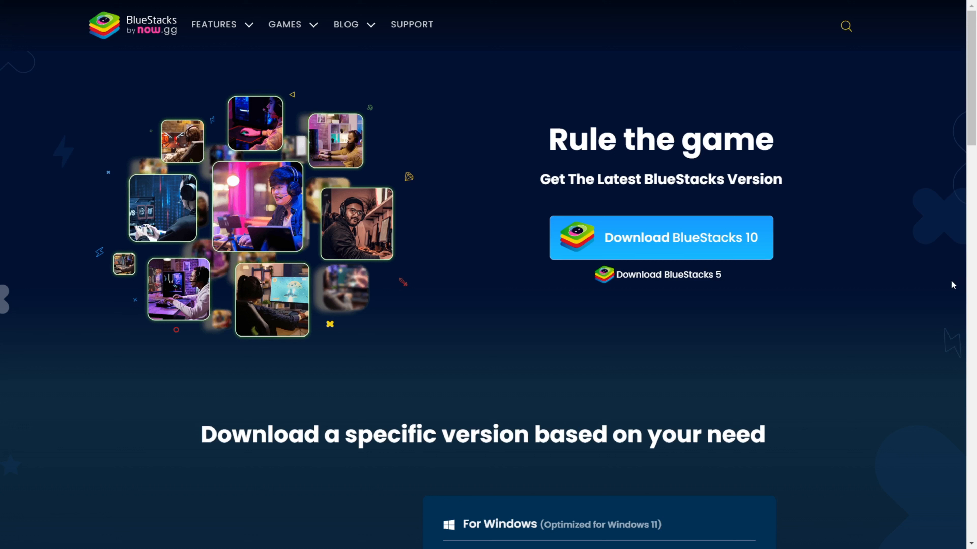
mouse_move(943, 285)
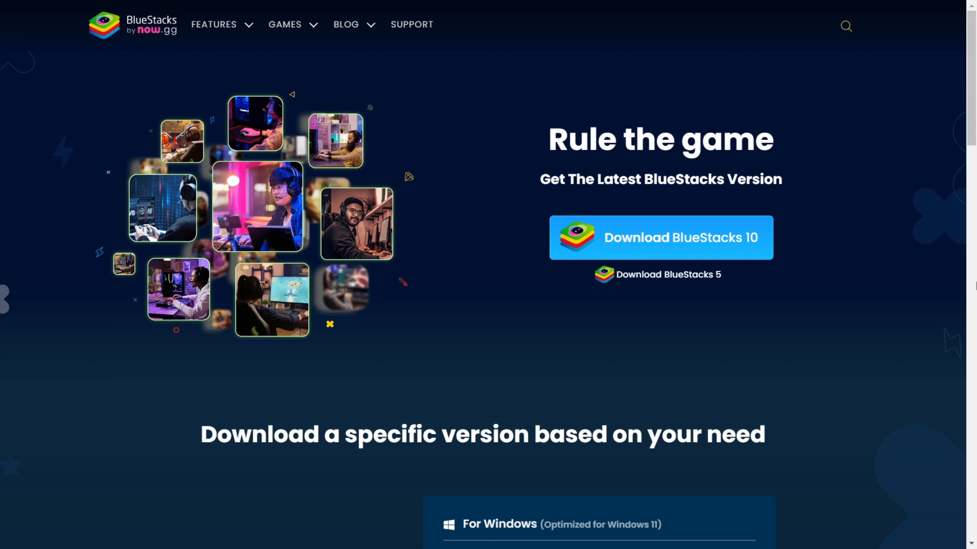
mouse_move(951, 284)
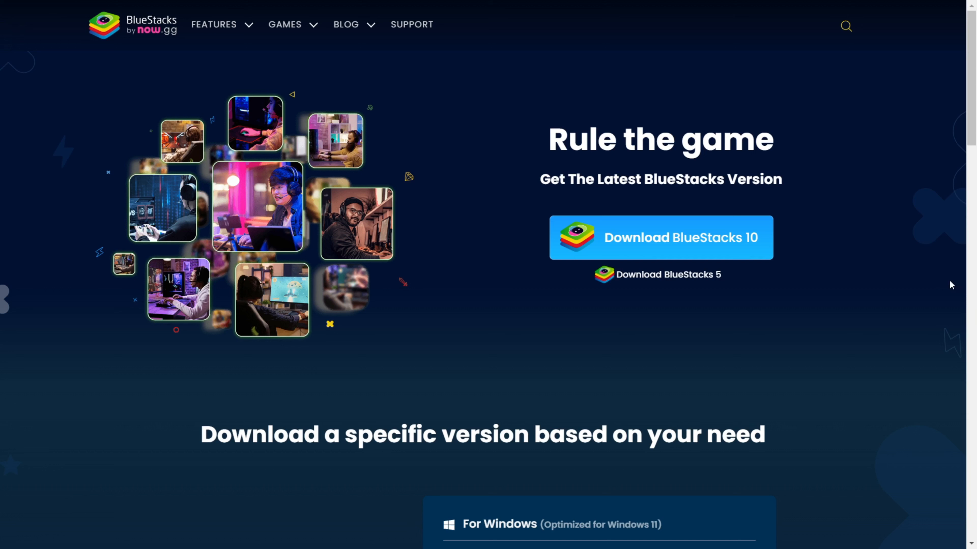
mouse_move(655, 242)
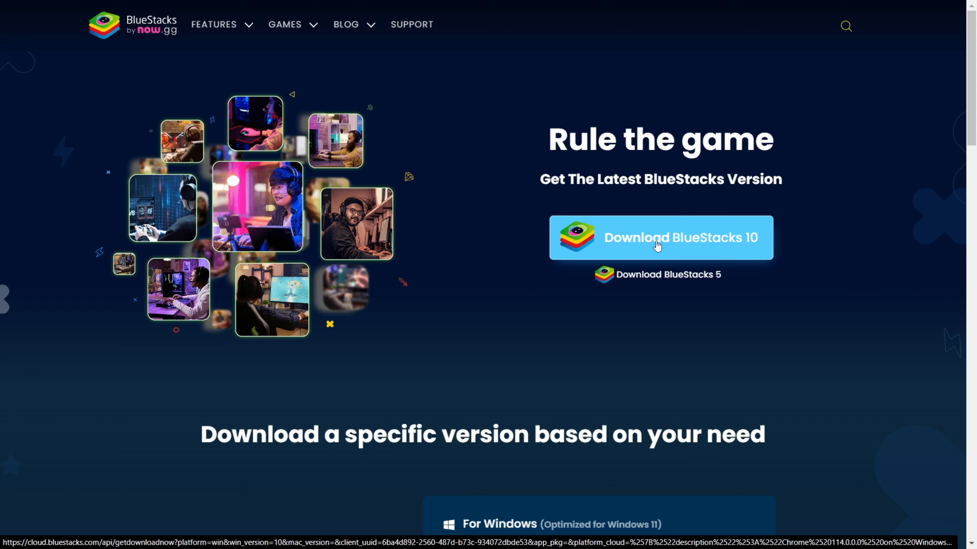
Download BlueStacks 10 for Windows from the BlueStacks homepage.
left_click(659, 238)
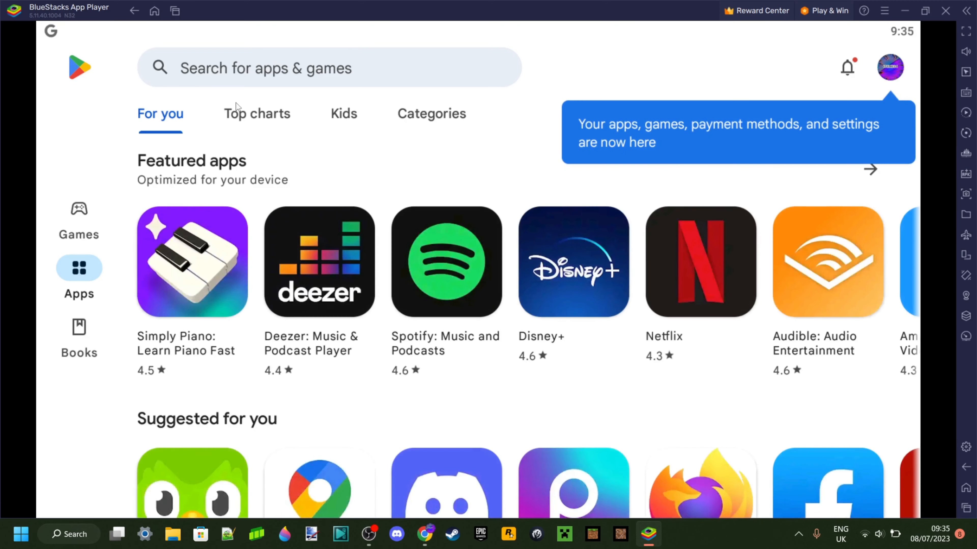
Search the Play Store for 'minecraft' via the recent search and view Mojang's Minecraft result.
left_click(329, 67)
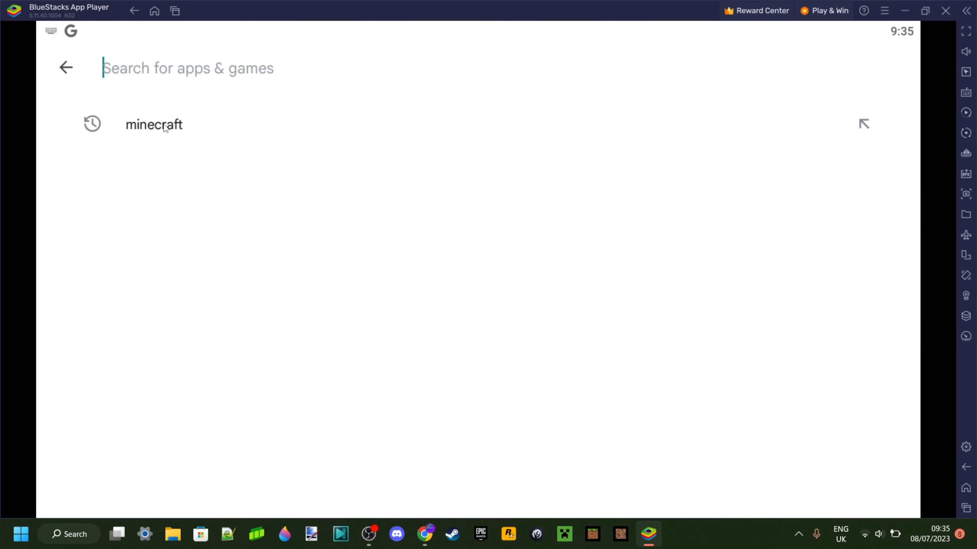
left_click(153, 124)
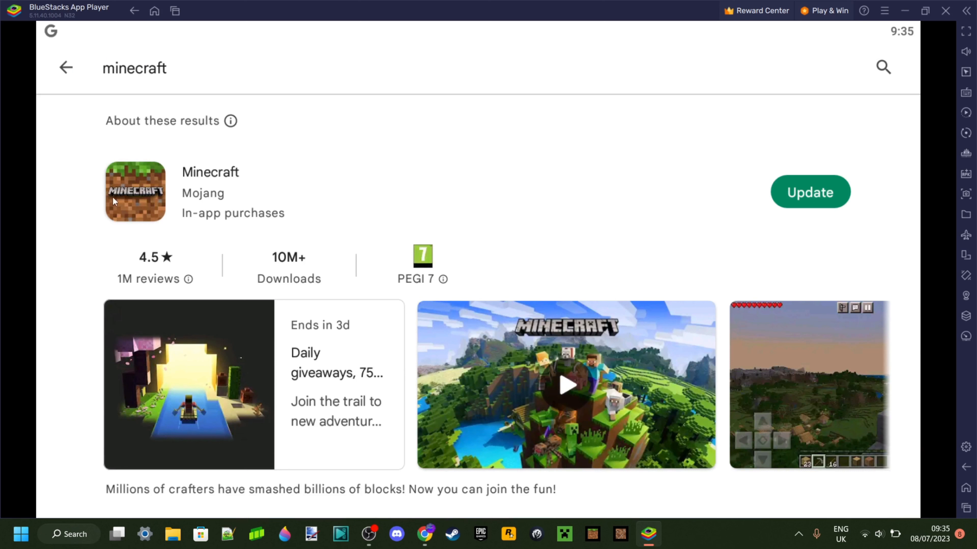
mouse_move(599, 206)
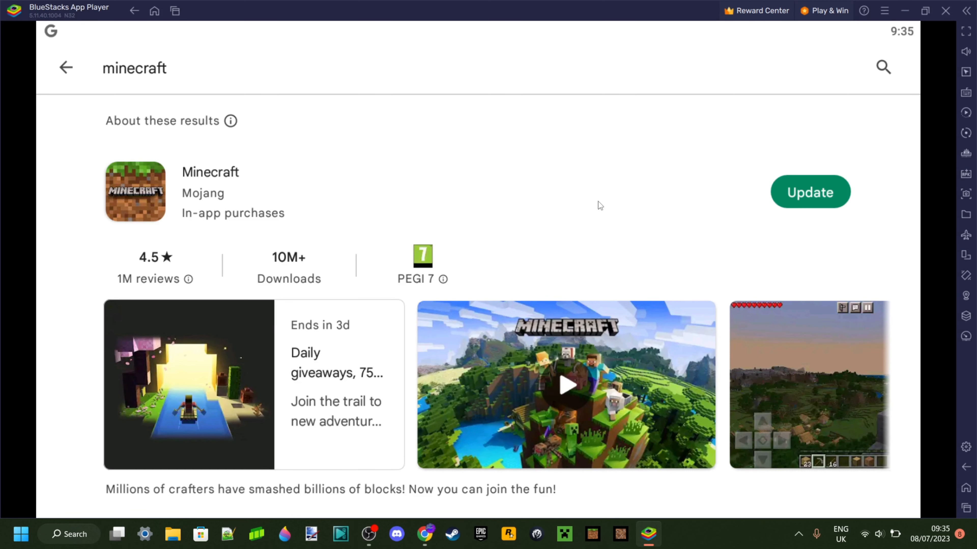
left_click(810, 192)
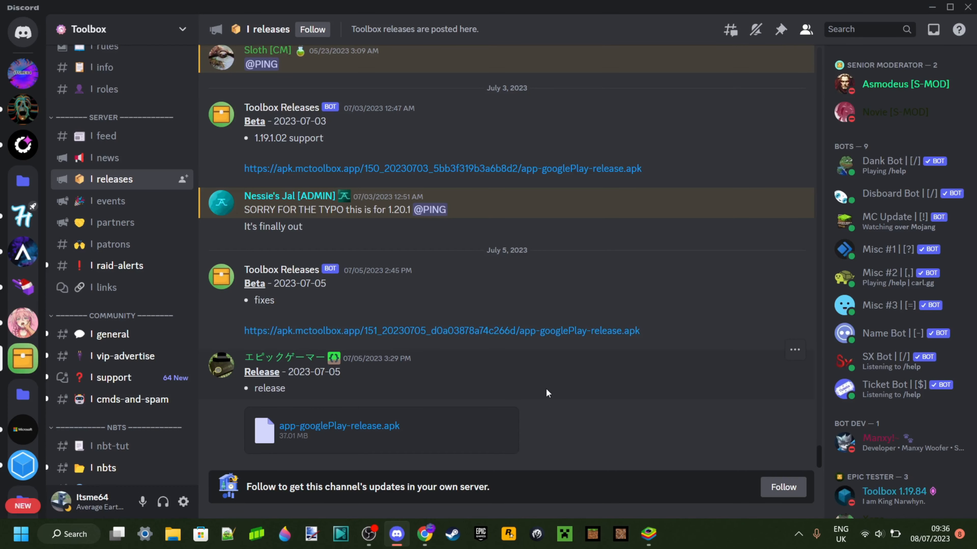
mouse_move(537, 394)
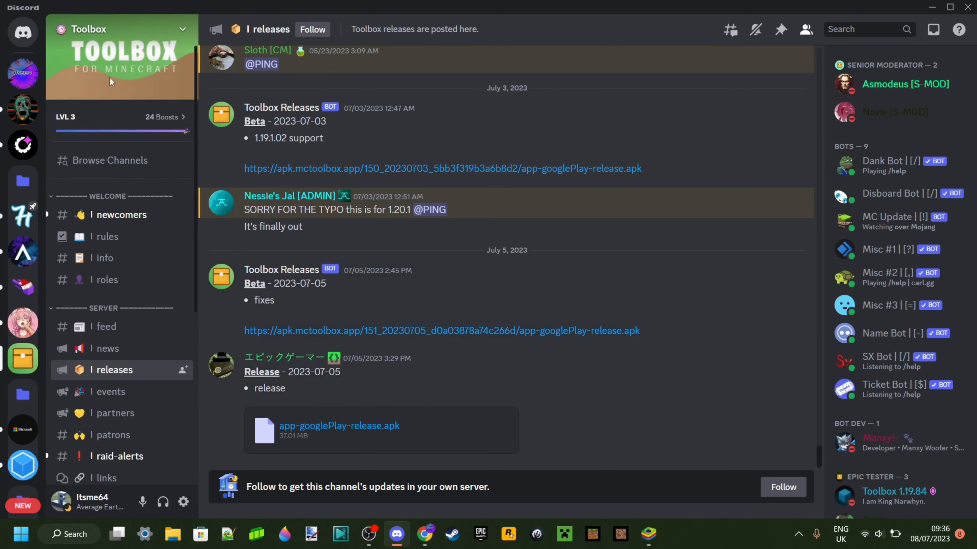
mouse_move(575, 441)
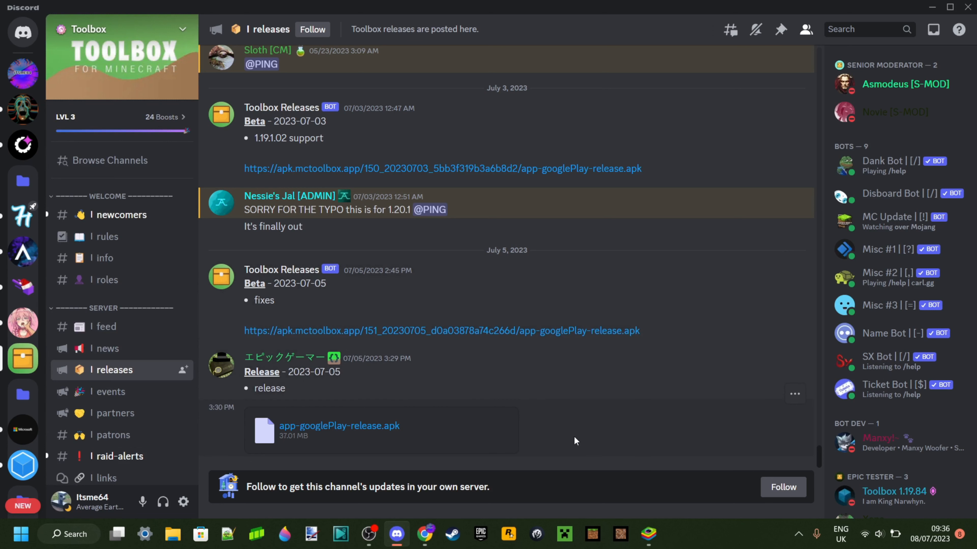
mouse_move(578, 439)
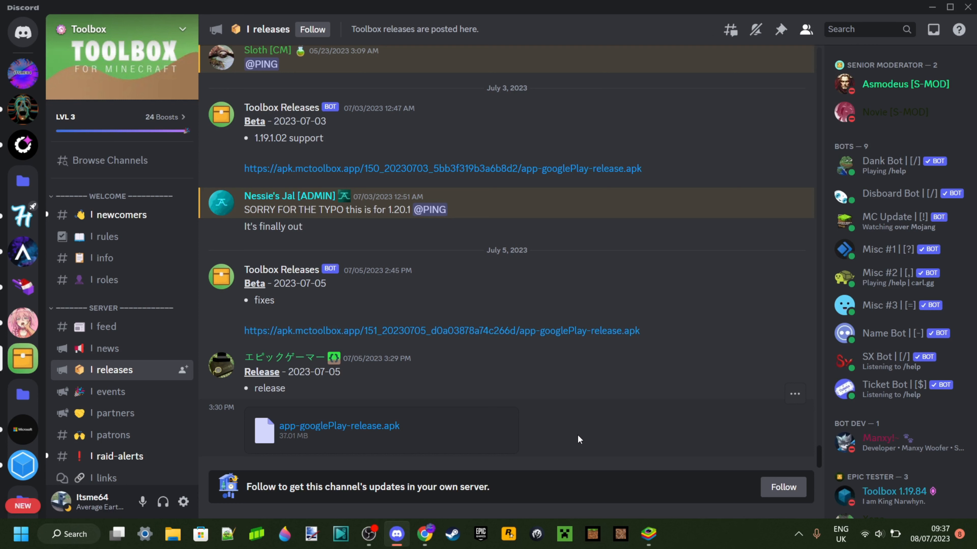
mouse_move(421, 330)
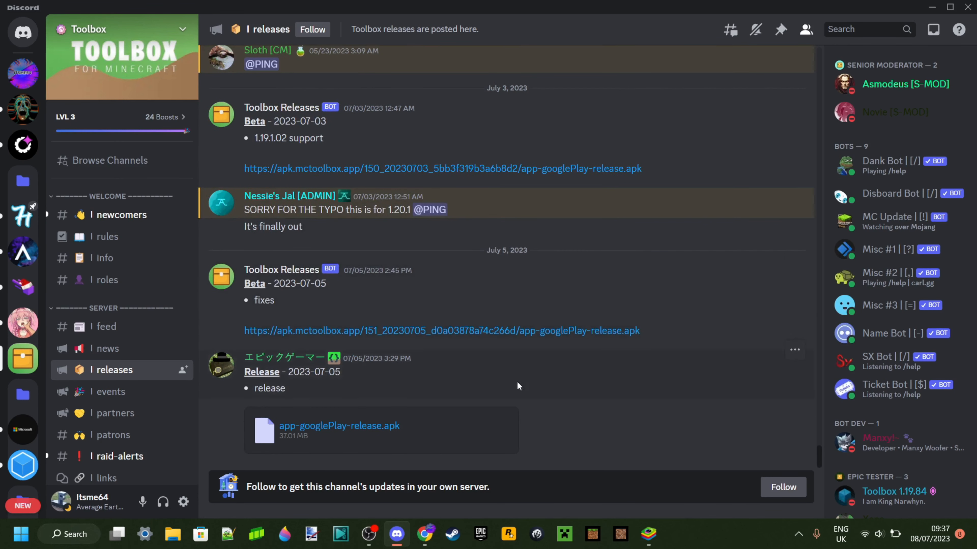
mouse_move(480, 413)
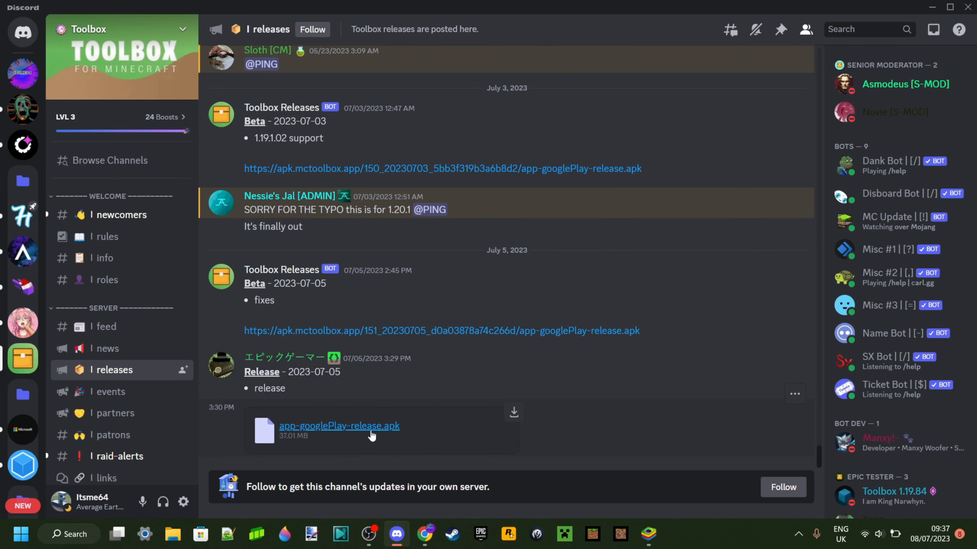
mouse_move(513, 441)
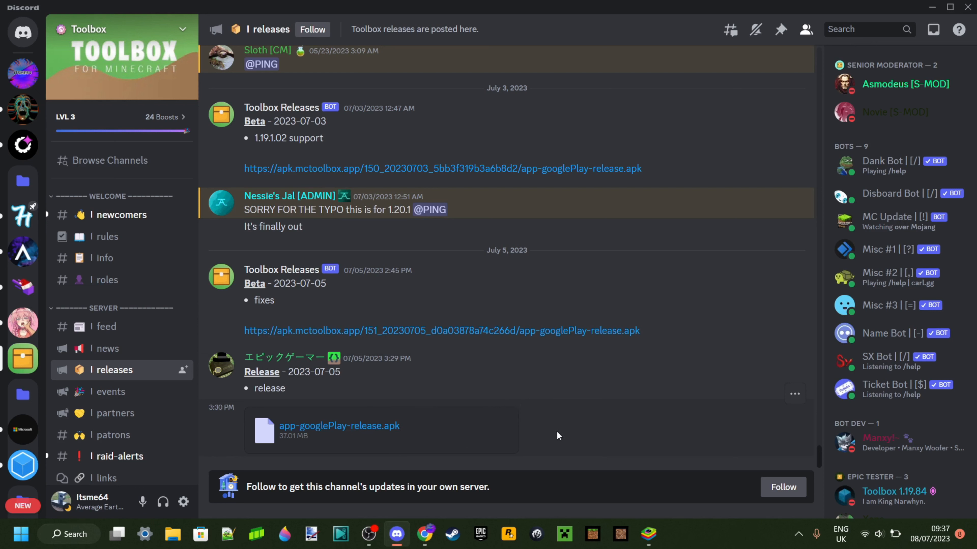
mouse_move(550, 436)
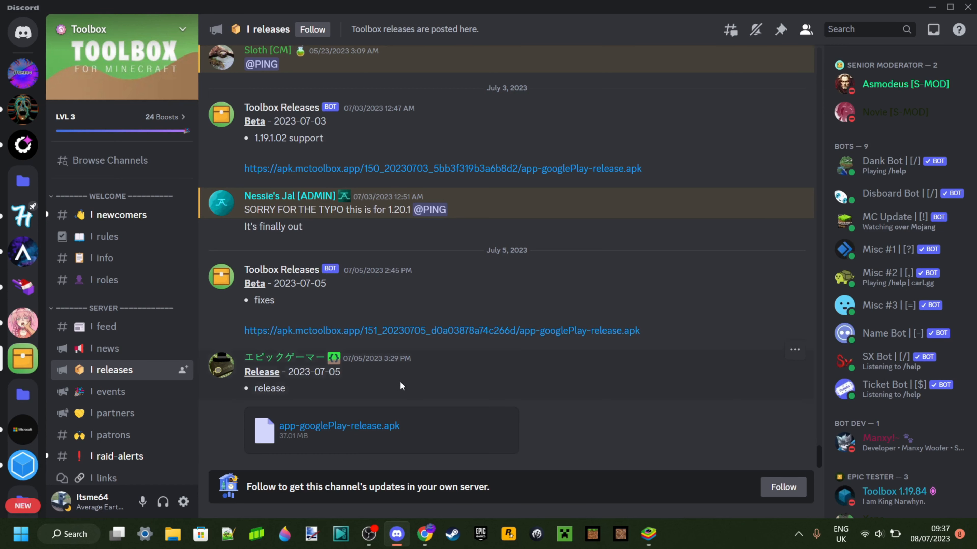
mouse_move(488, 432)
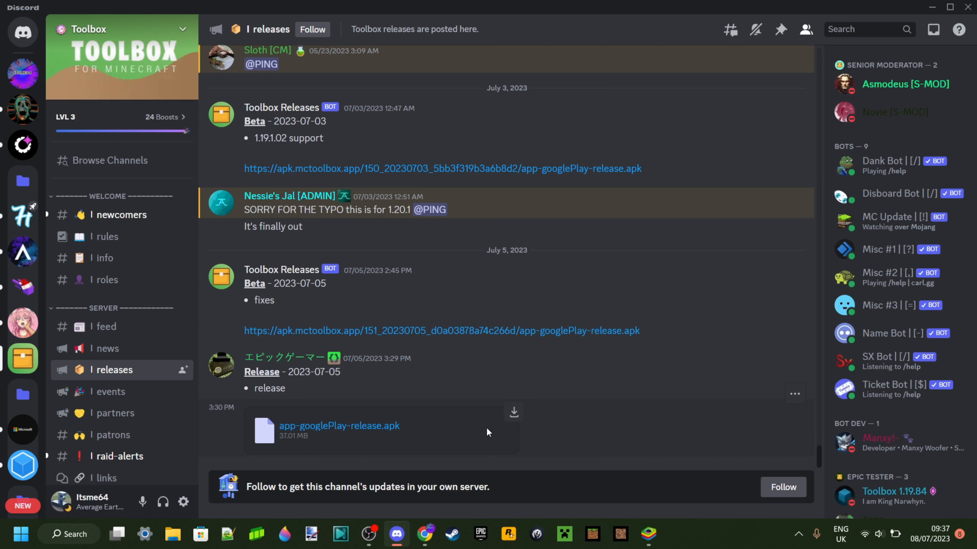
mouse_move(121, 378)
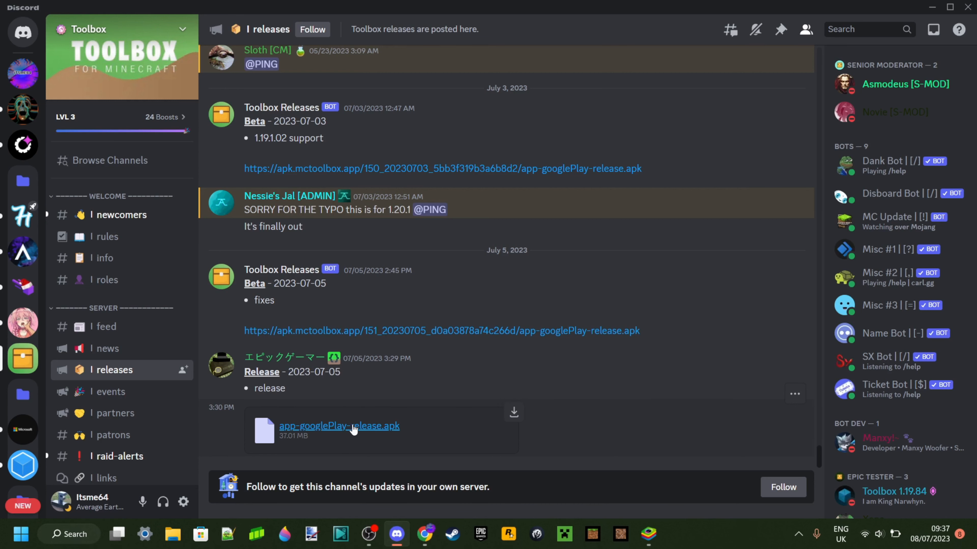
Download the app-googlePlay-release.apk attachment from the #releases channel.
left_click(338, 425)
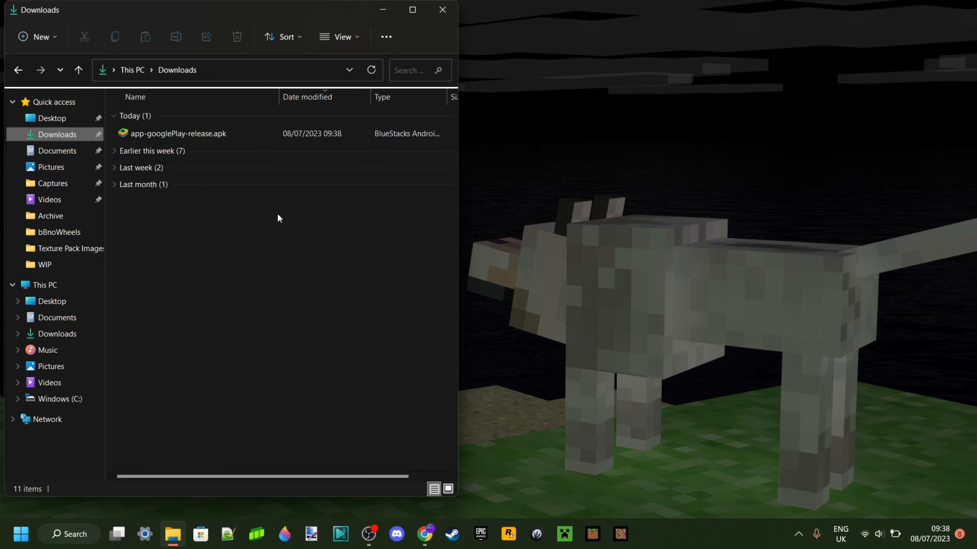
Select app-googlePlay-release.apk in Downloads and bring up its right-click actions.
left_click(179, 134)
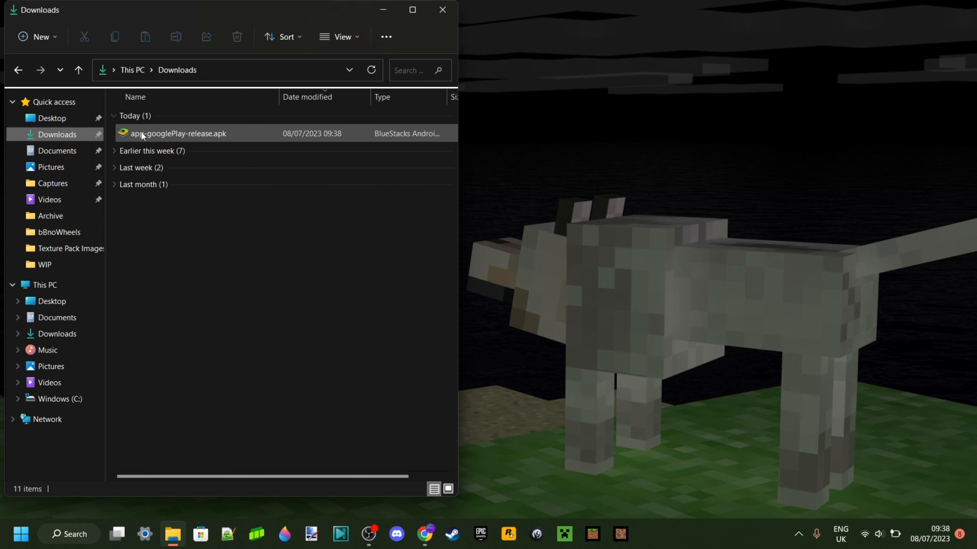
mouse_move(179, 133)
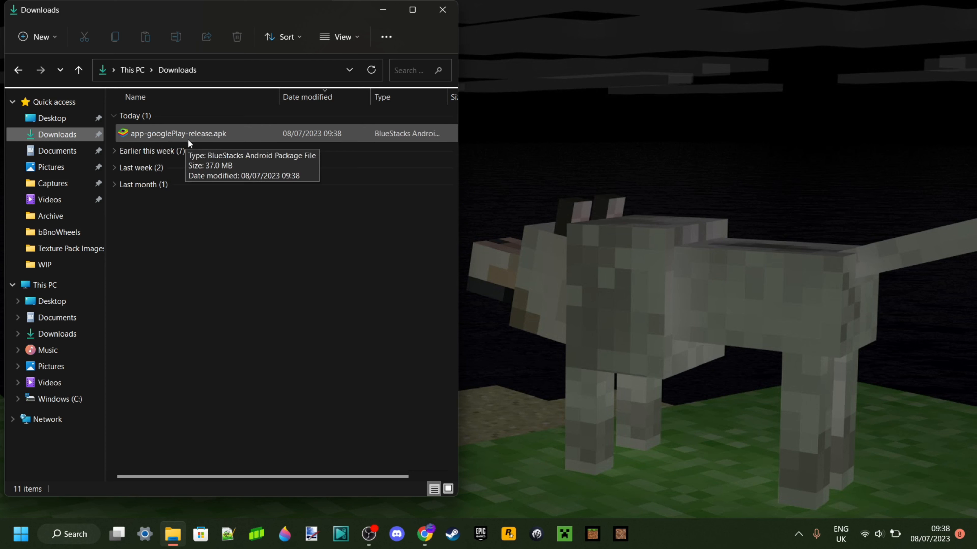
mouse_move(198, 135)
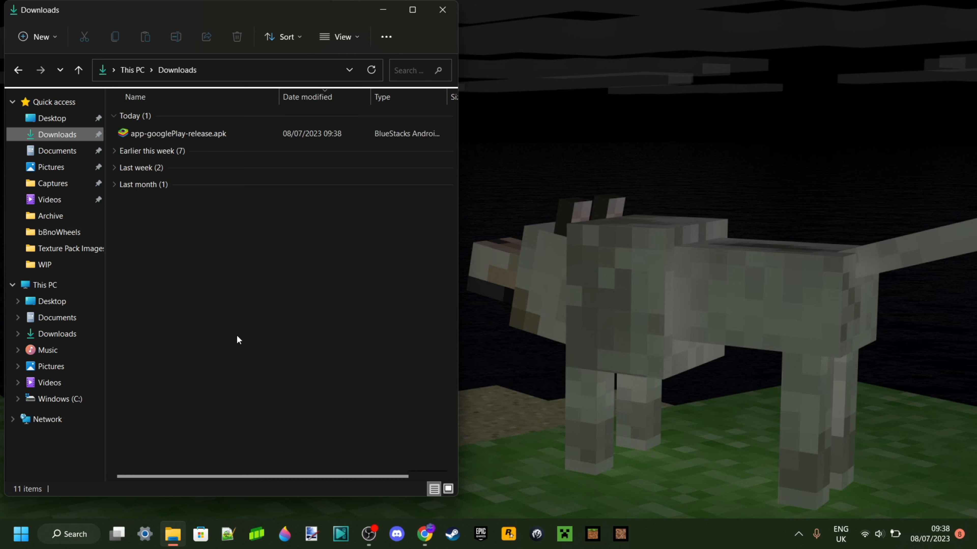
left_click(178, 133)
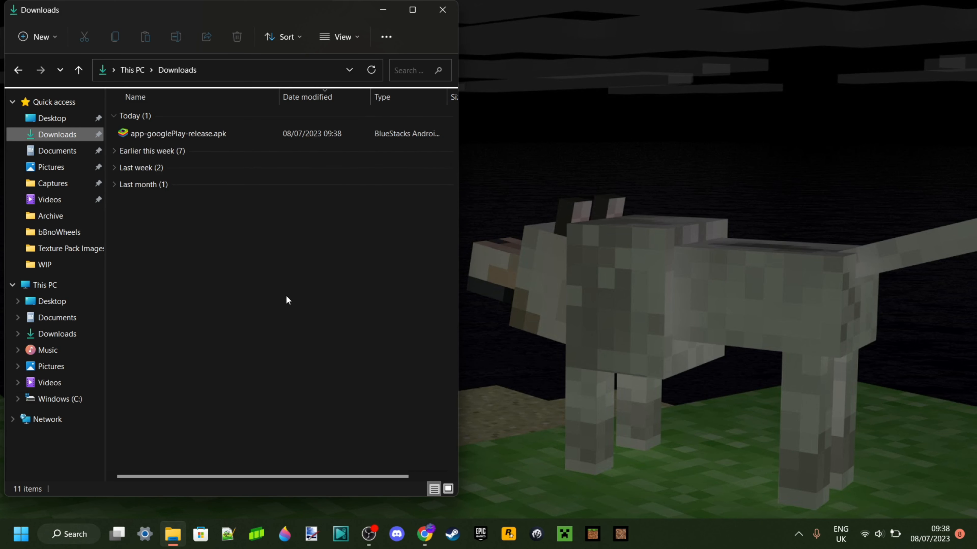
mouse_move(281, 293)
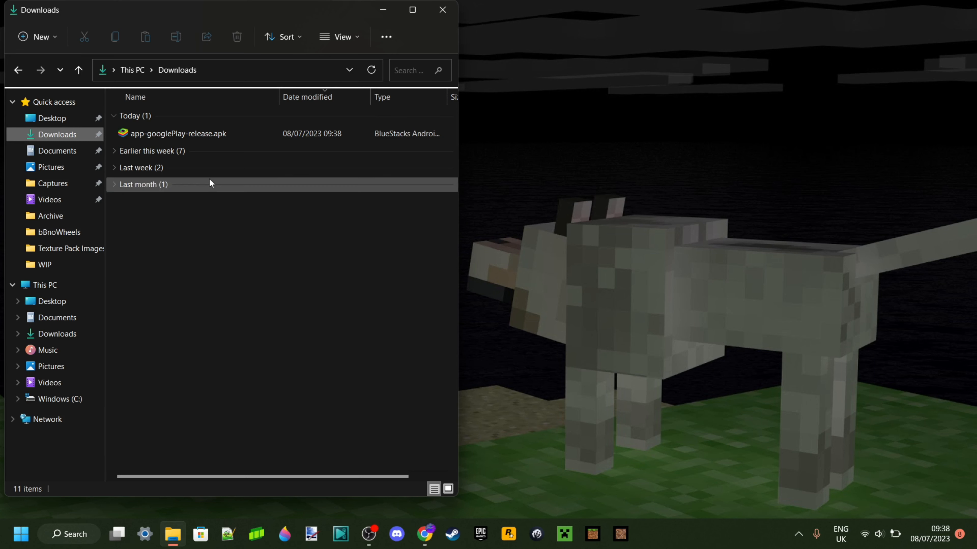
right_click(178, 133)
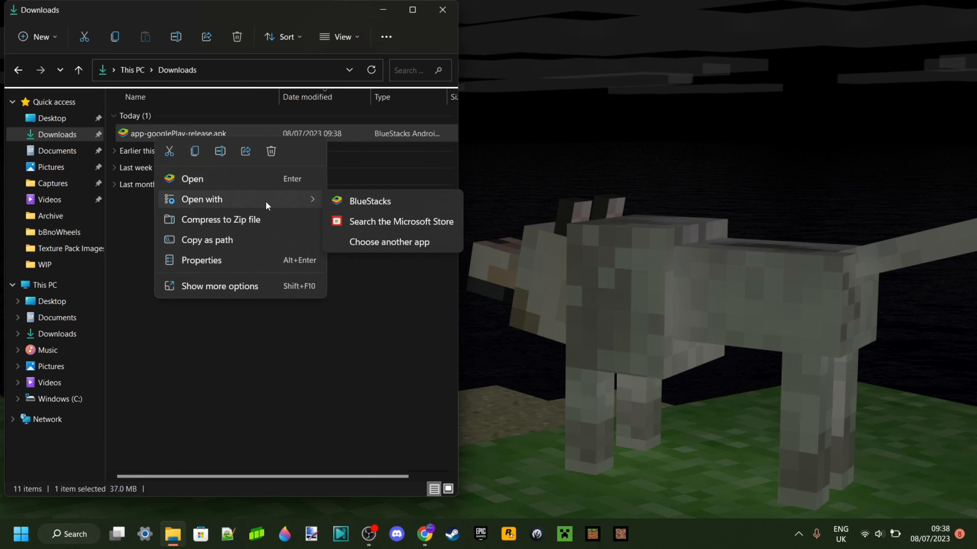
mouse_move(370, 200)
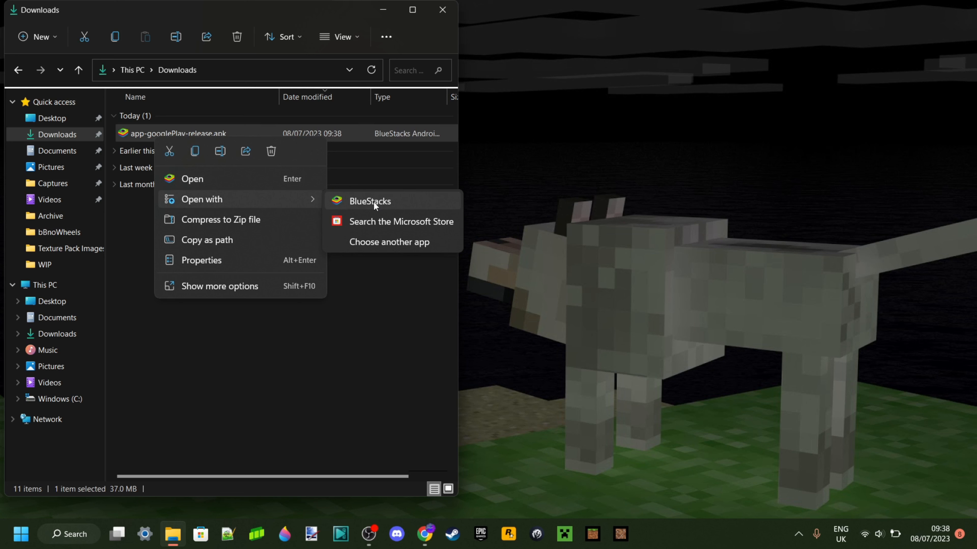
mouse_move(389, 242)
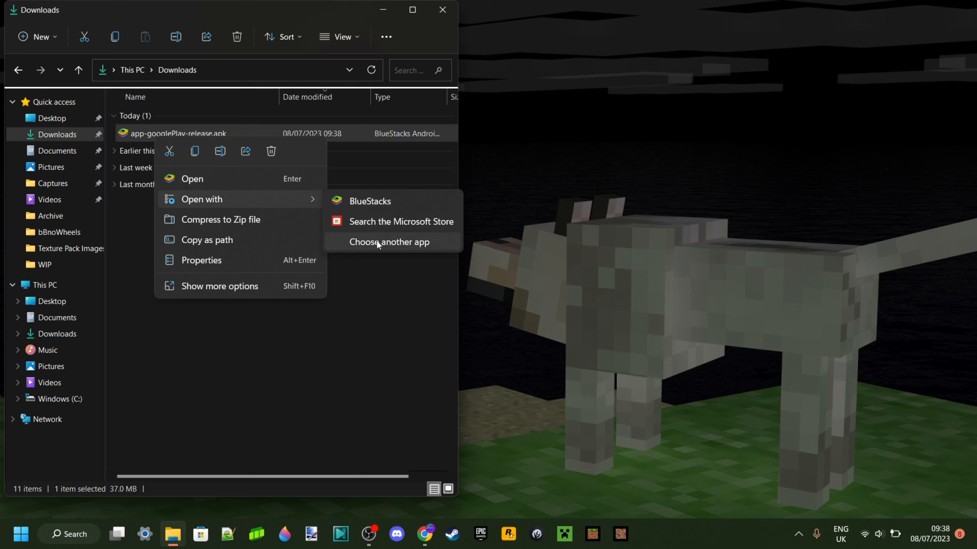
mouse_move(369, 201)
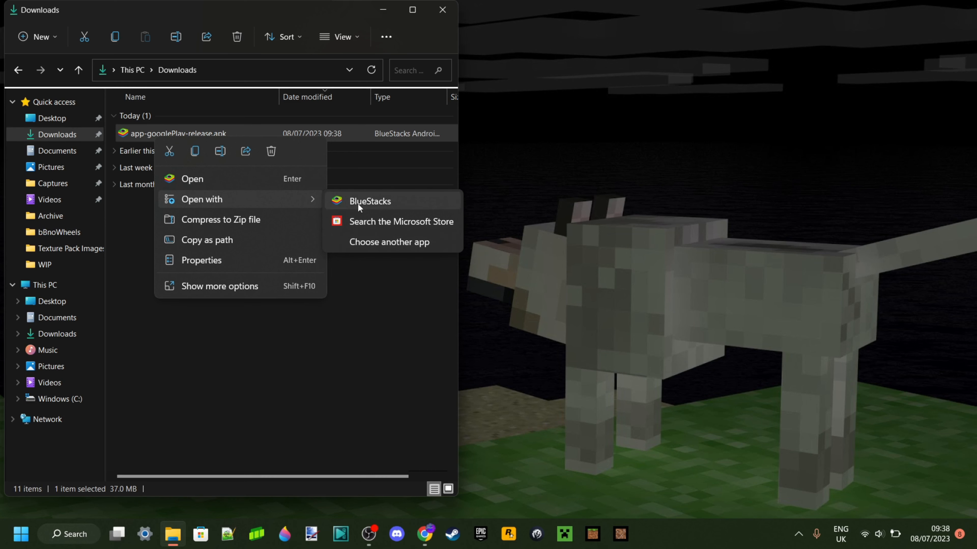
Open the APK with BlueStacks via Open with so Toolbox gets installed.
left_click(369, 200)
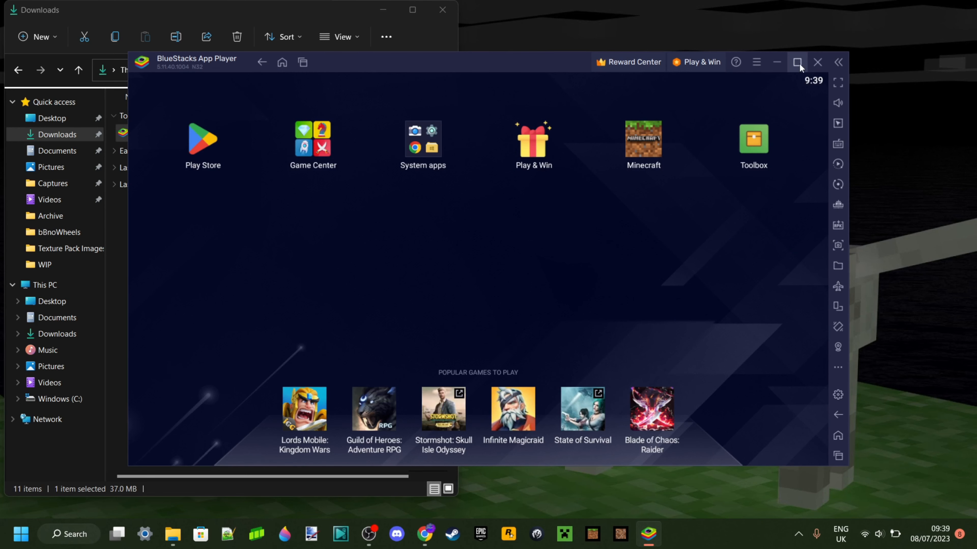
Maximize the BlueStacks window and launch the installed Toolbox app.
left_click(797, 62)
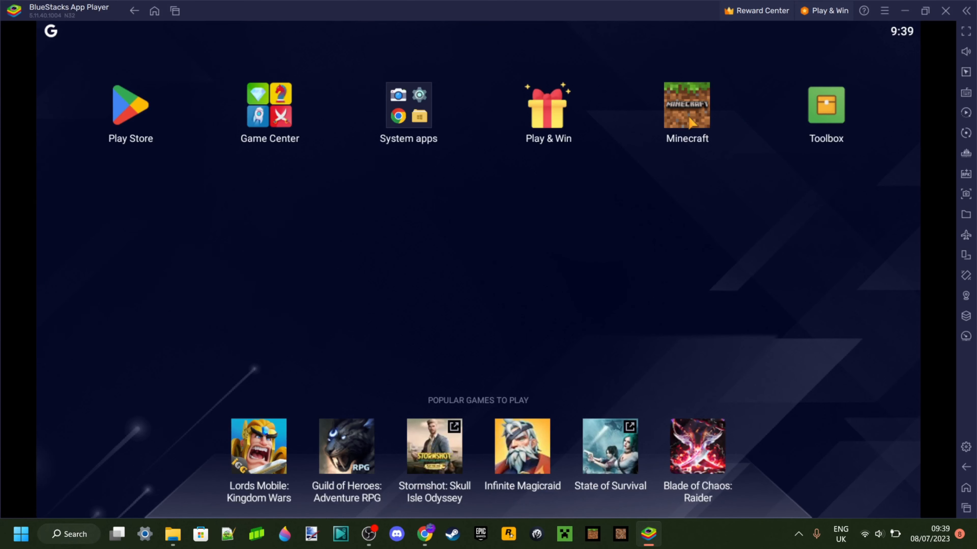
mouse_move(875, 105)
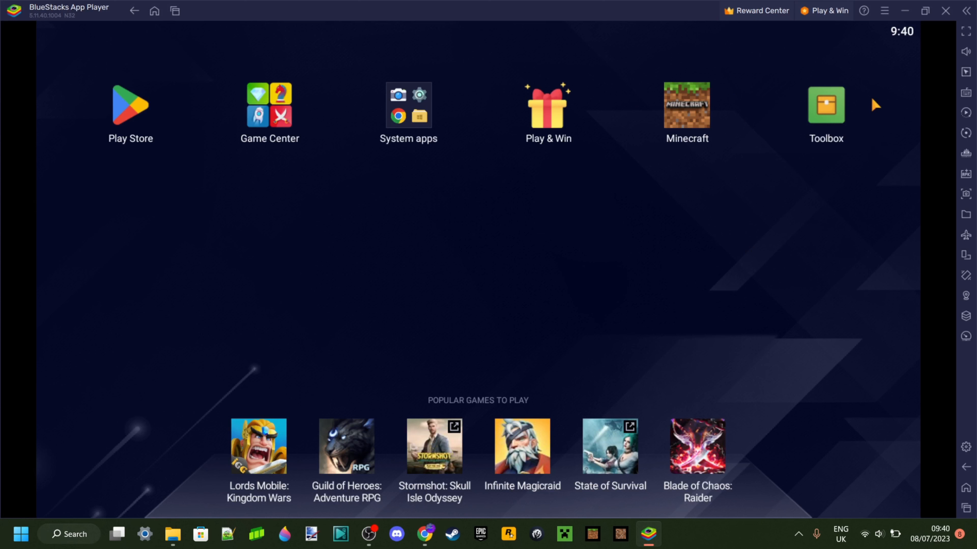
mouse_move(831, 119)
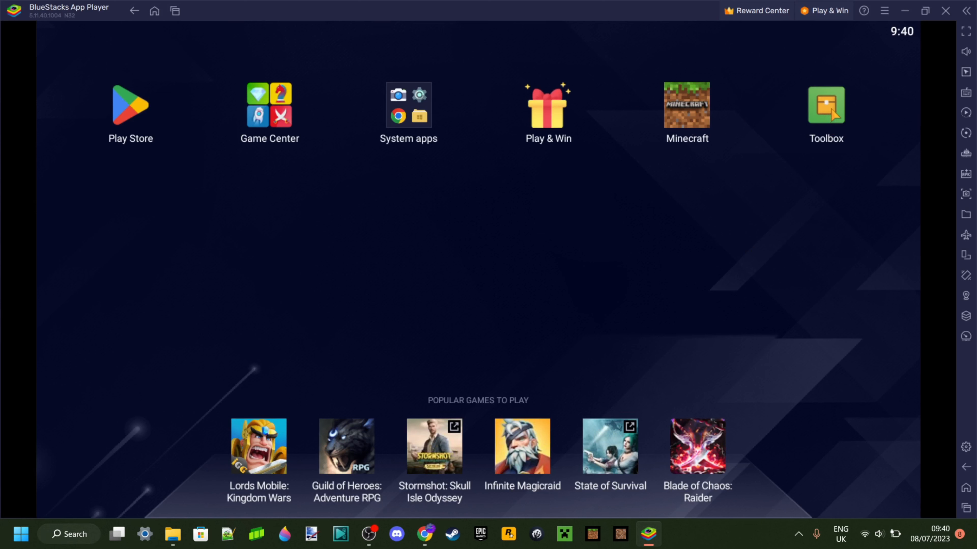
left_click(686, 104)
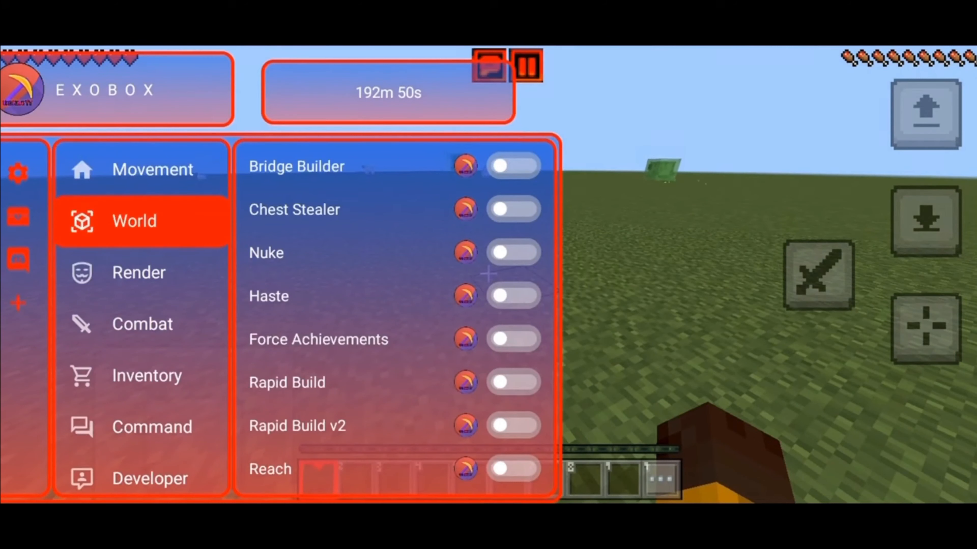
Enable the Speed mod in the Exobox Movement section.
left_click(139, 272)
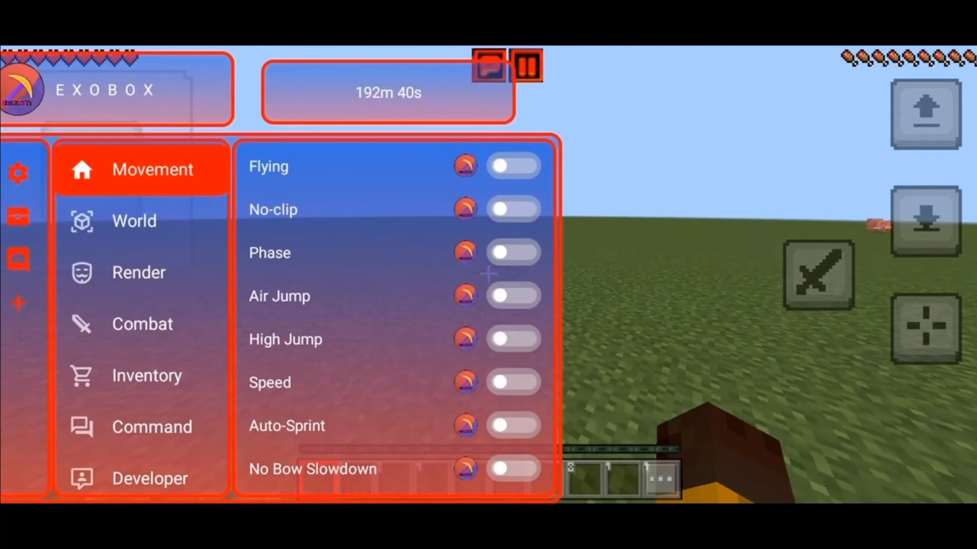
scroll("down", 3)
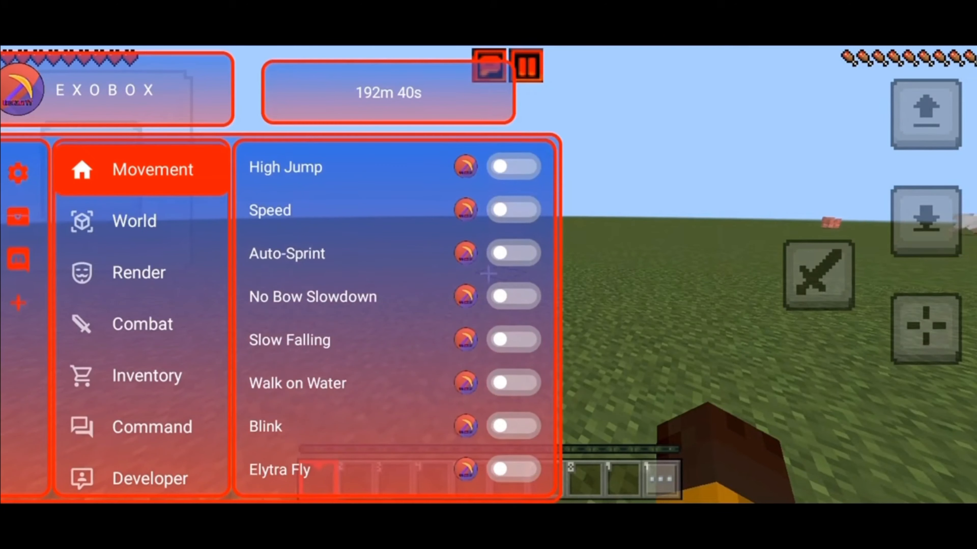
left_click(513, 210)
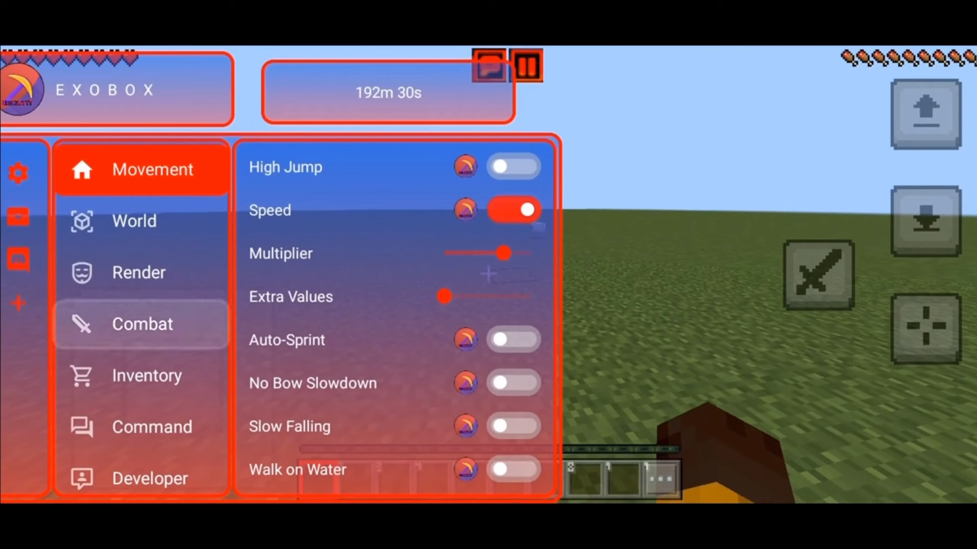
In the Combat section, set the Kill-Aura Interval slider to 1.
left_click(142, 324)
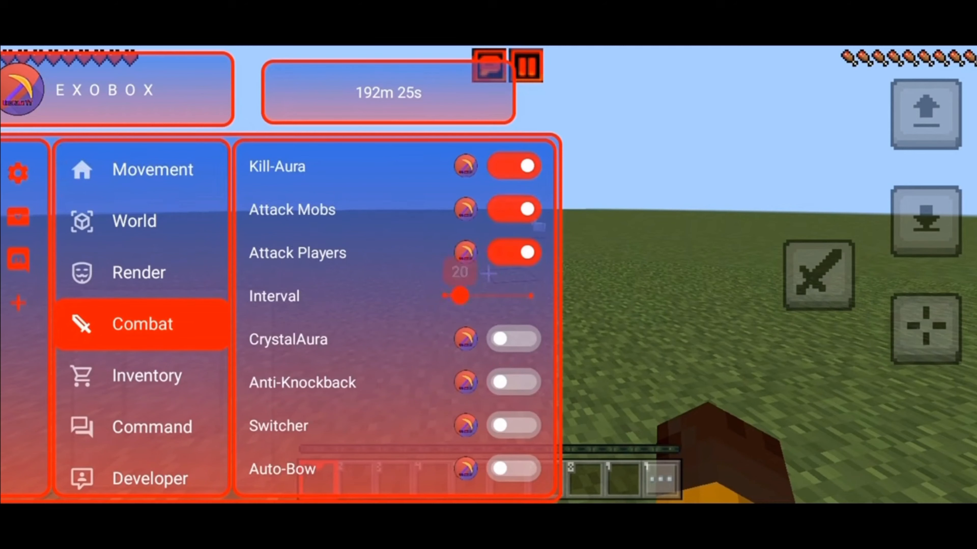
left_click_drag(458, 296, 523, 296)
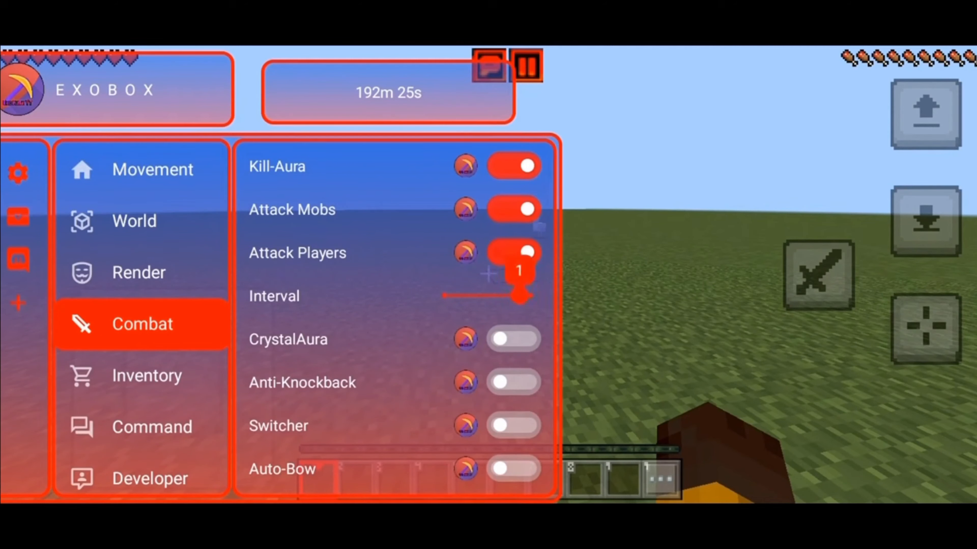
scroll("down", 3)
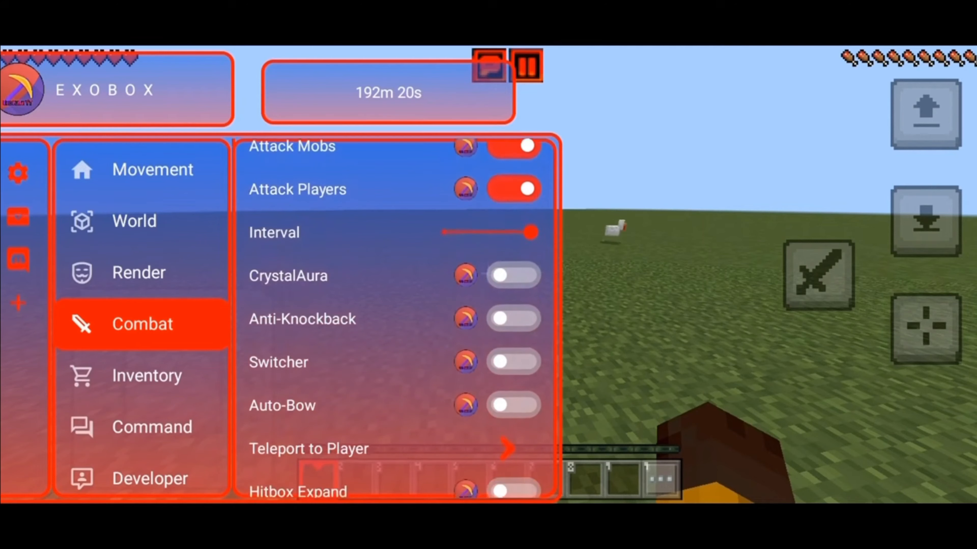